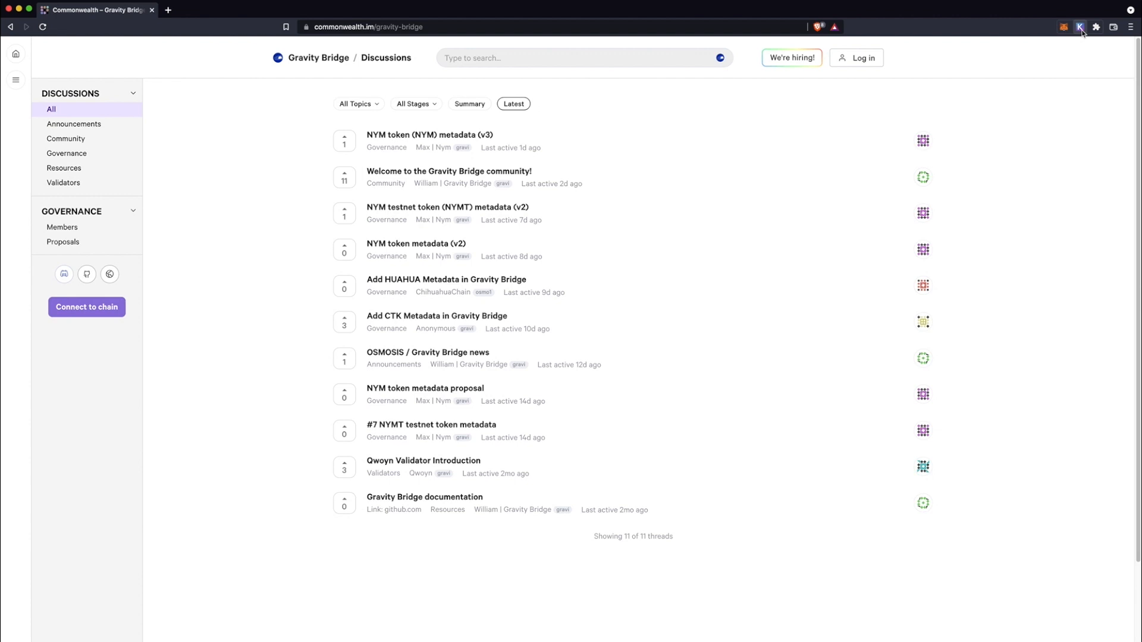
- Check Keplr's chain list, then bring up the Gravity Bridge Commonwealth login options
{"action": "left_click", "coordinate": [1078, 26]}
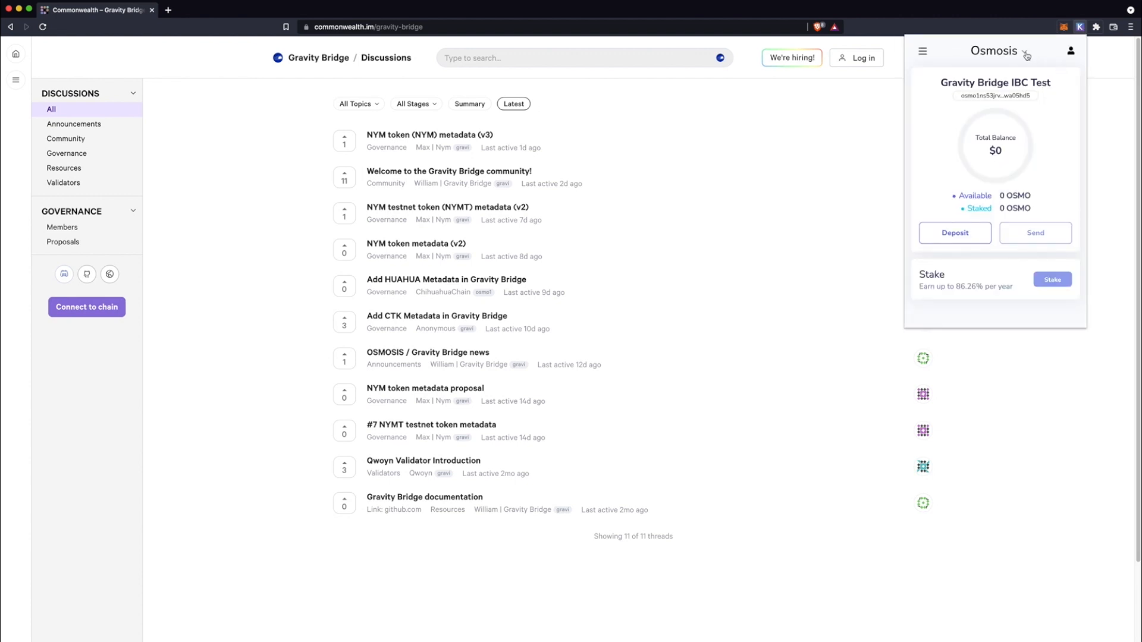
{"action": "left_click", "coordinate": [1029, 50]}
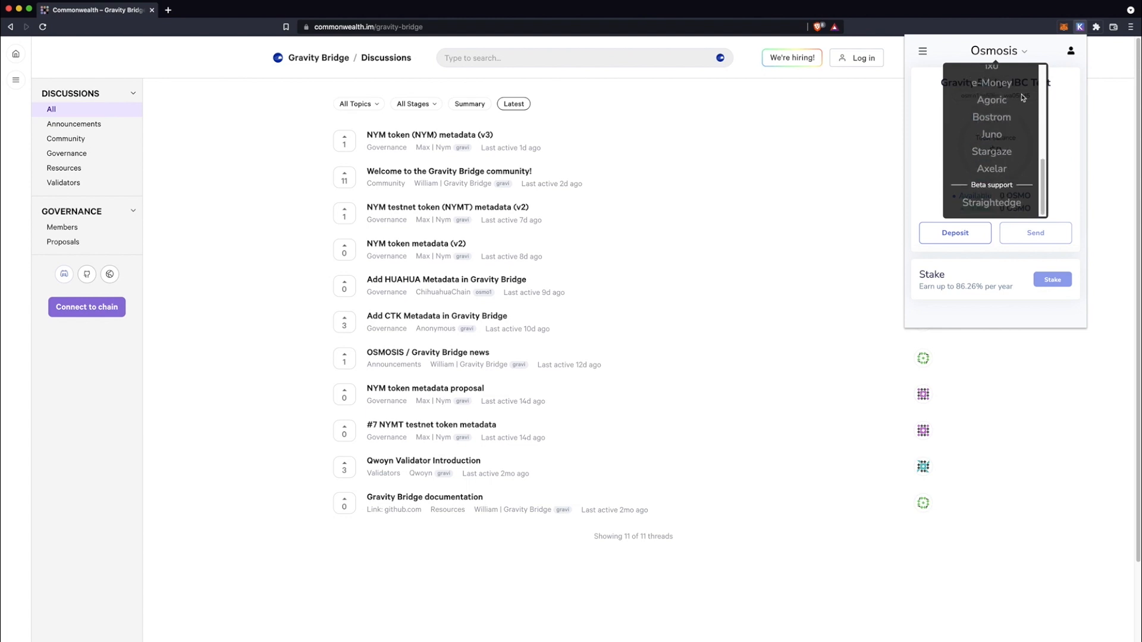
{"action": "left_click", "coordinate": [864, 57]}
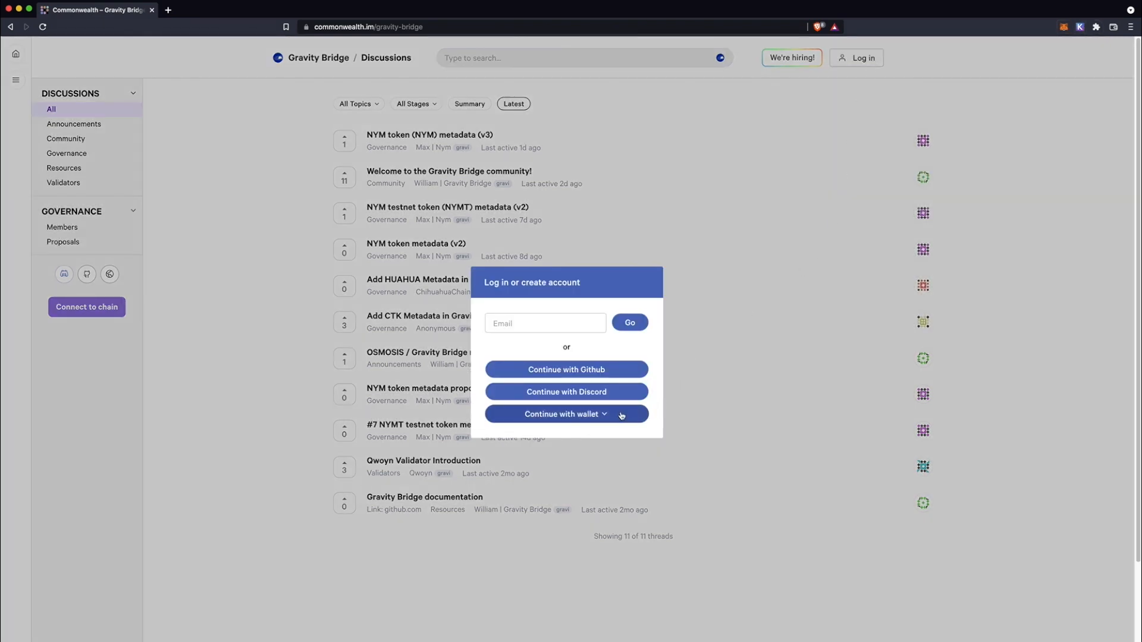
- Log in via wallet: add gravity-bridge-3 to Keplr, pick the Gravity Bridge address and sign
{"action": "left_click", "coordinate": [566, 414]}
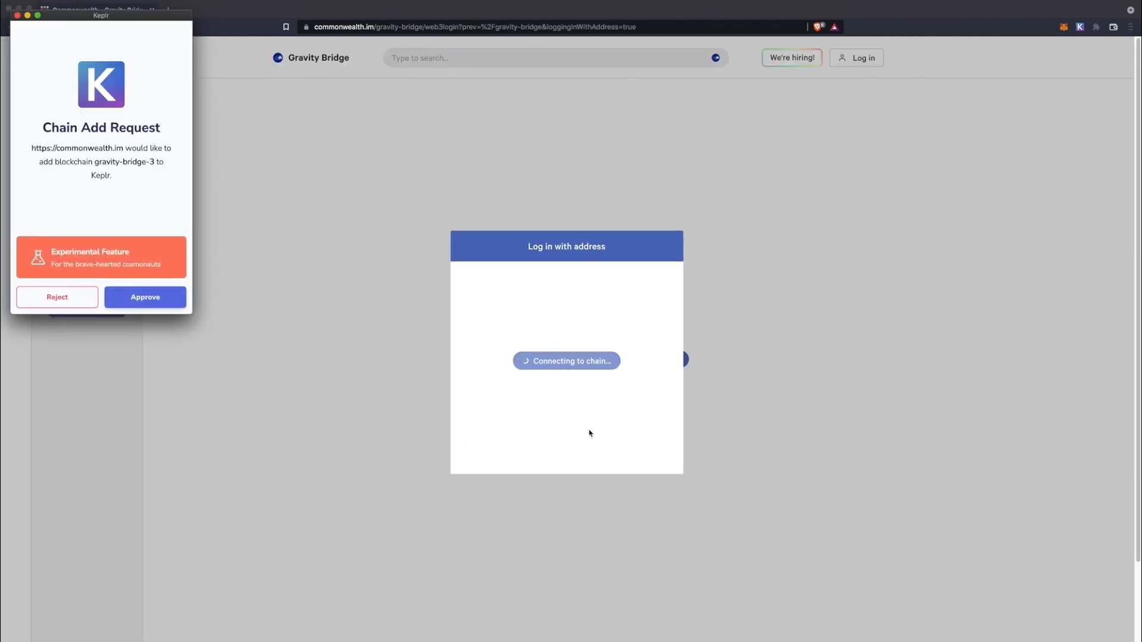
{"action": "left_click", "coordinate": [145, 297]}
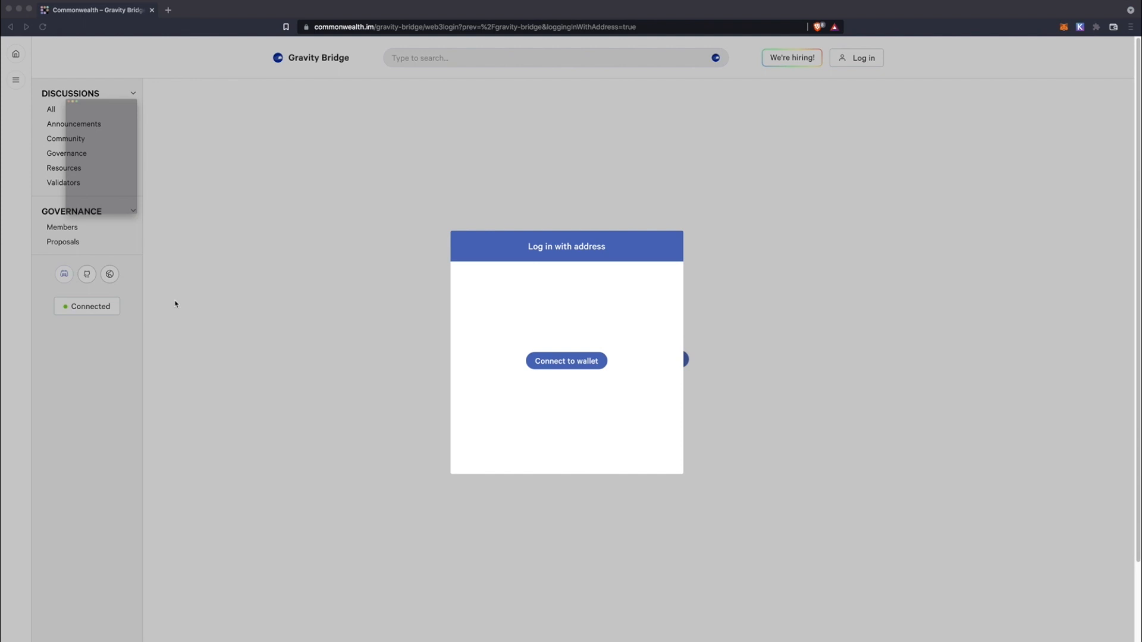
{"action": "left_click", "coordinate": [567, 362]}
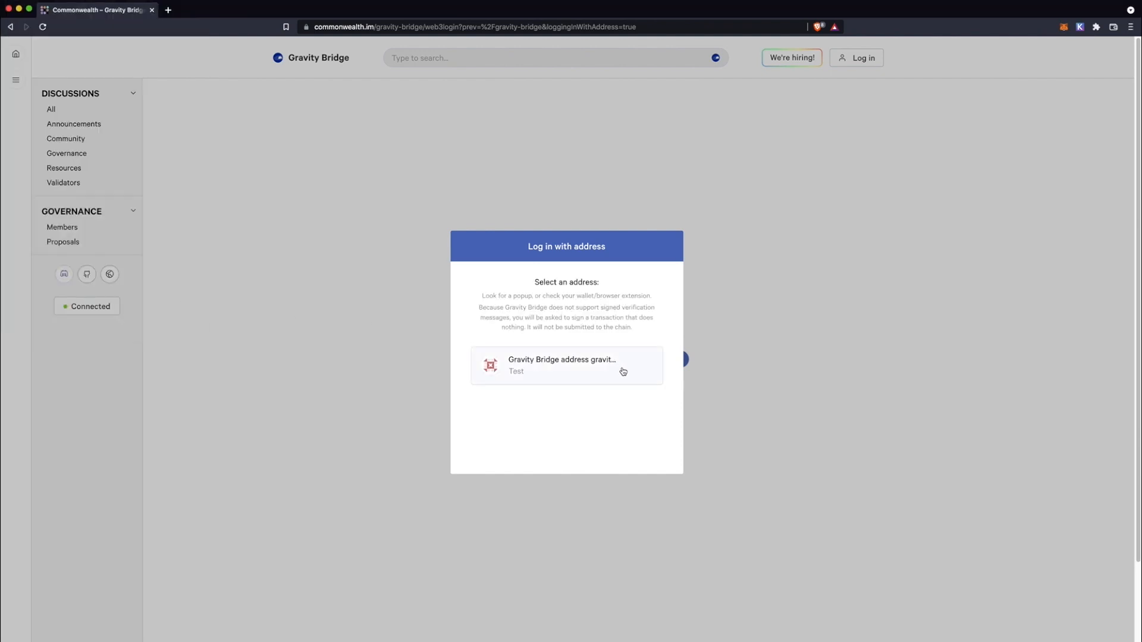
{"action": "left_click", "coordinate": [567, 366]}
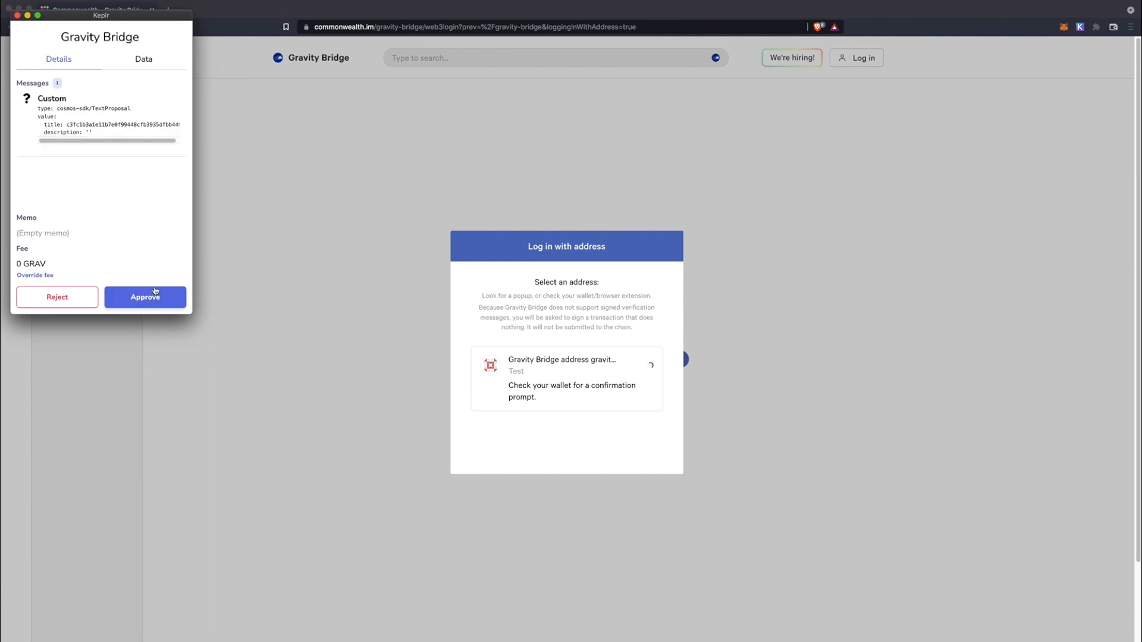
{"action": "left_click", "coordinate": [145, 297]}
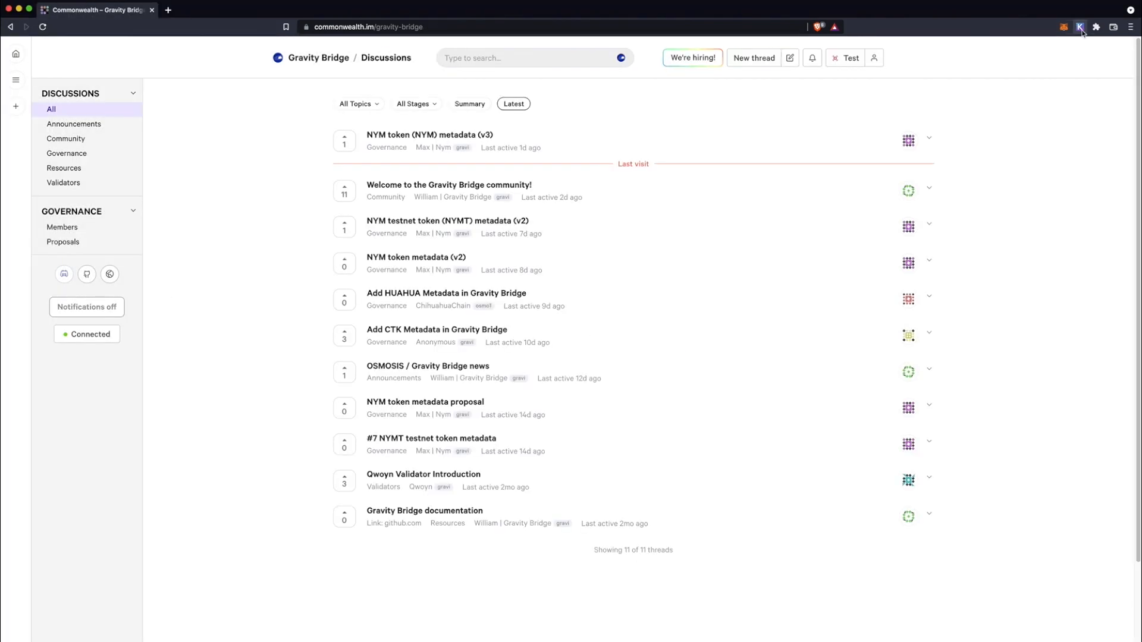
{"action": "left_click", "coordinate": [1080, 26]}
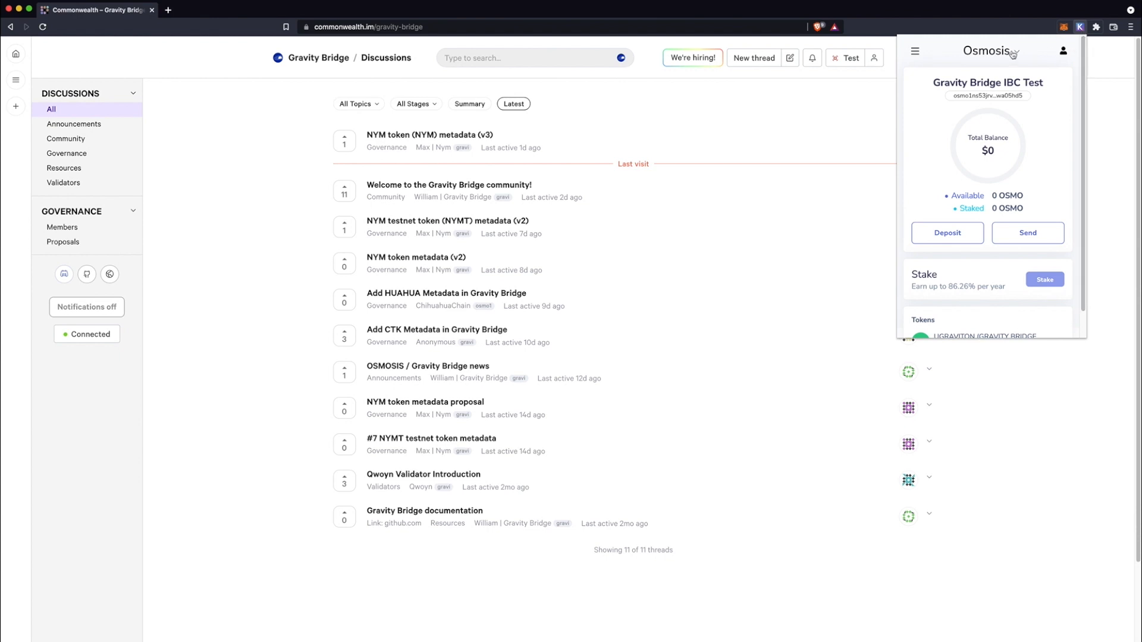
{"action": "left_click", "coordinate": [1006, 50]}
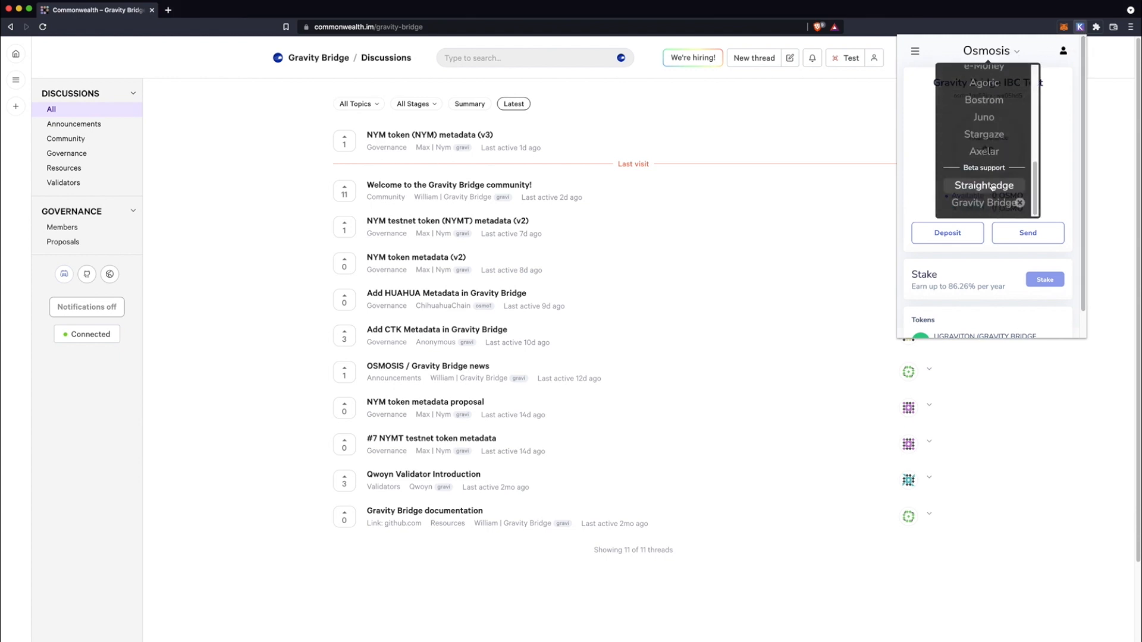
{"action": "left_click", "coordinate": [983, 202]}
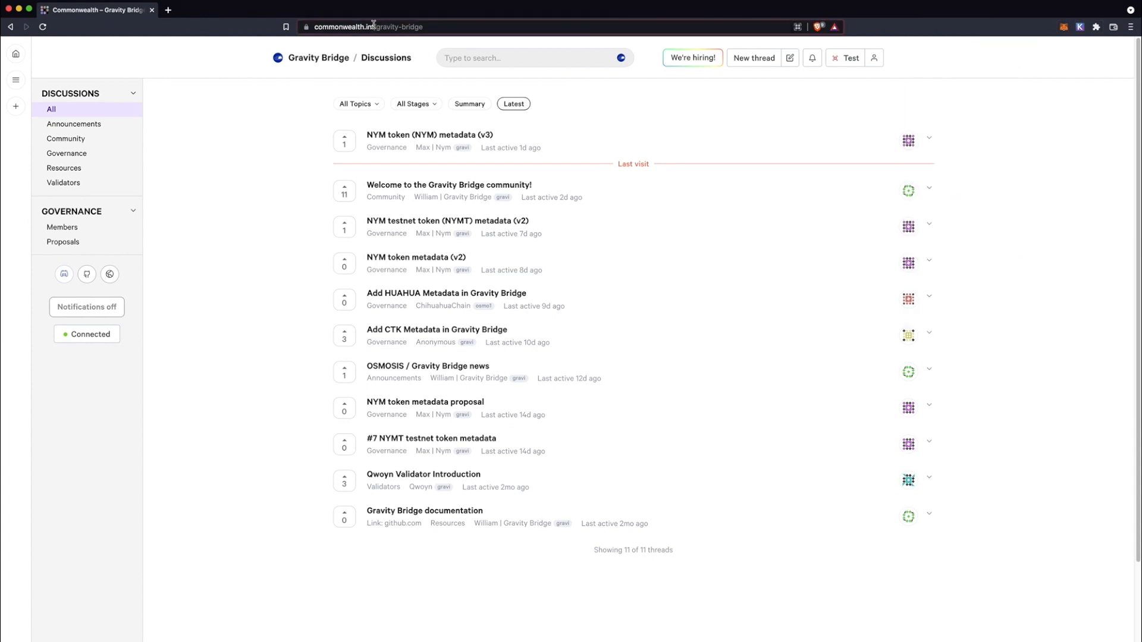
- Go to skynetexplorers.com's Gravity Bridge chain and its wallet Accounts page
{"action": "type", "text": "skynetexplorers."}
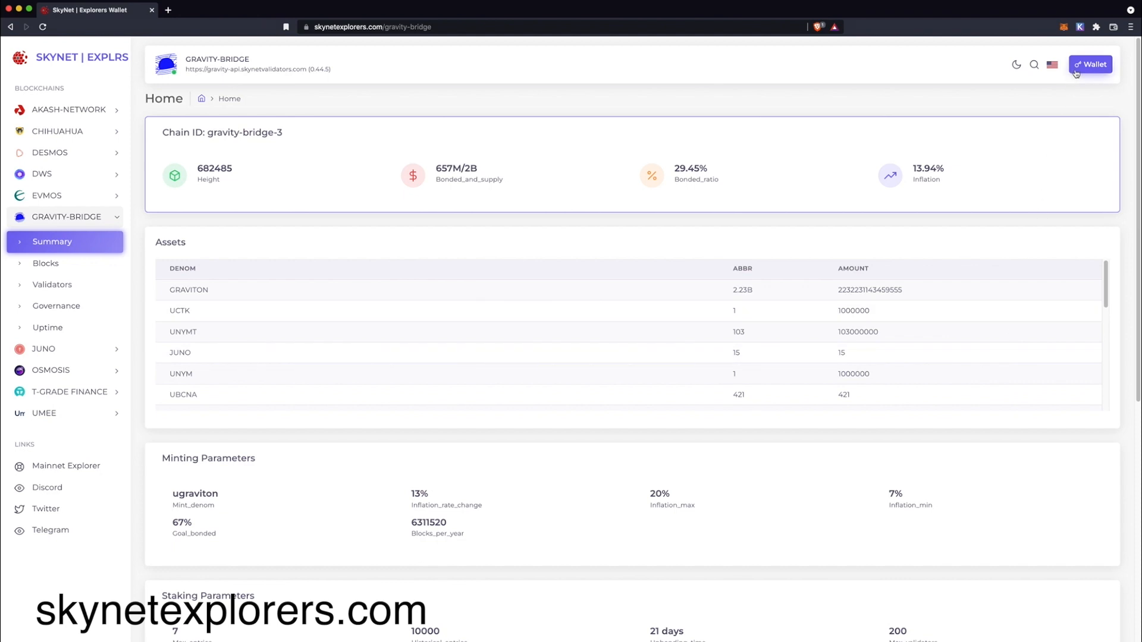
{"action": "left_click", "coordinate": [1090, 65]}
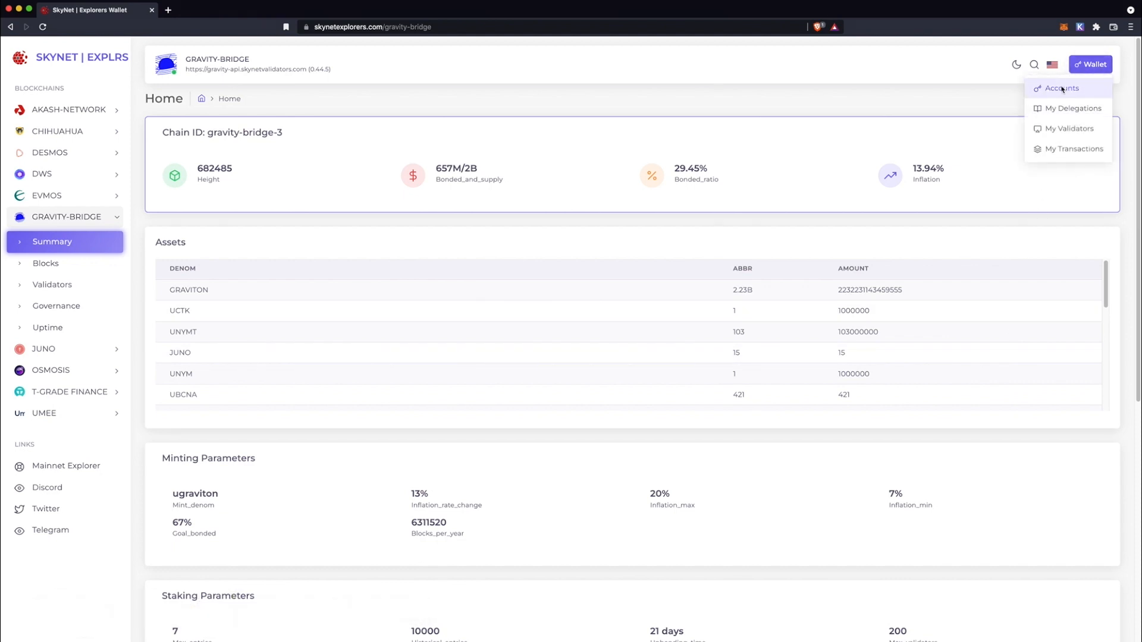
{"action": "left_click", "coordinate": [1061, 88]}
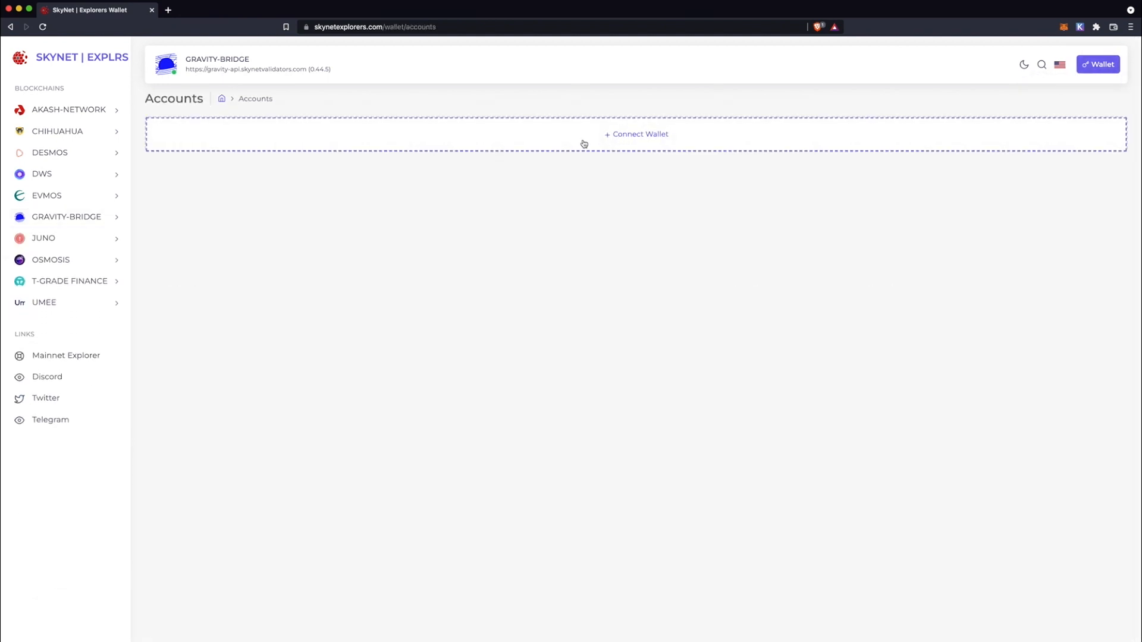
- Connect a wallet with Keplr as the device and approve the site in Keplr
{"action": "left_click", "coordinate": [635, 133]}
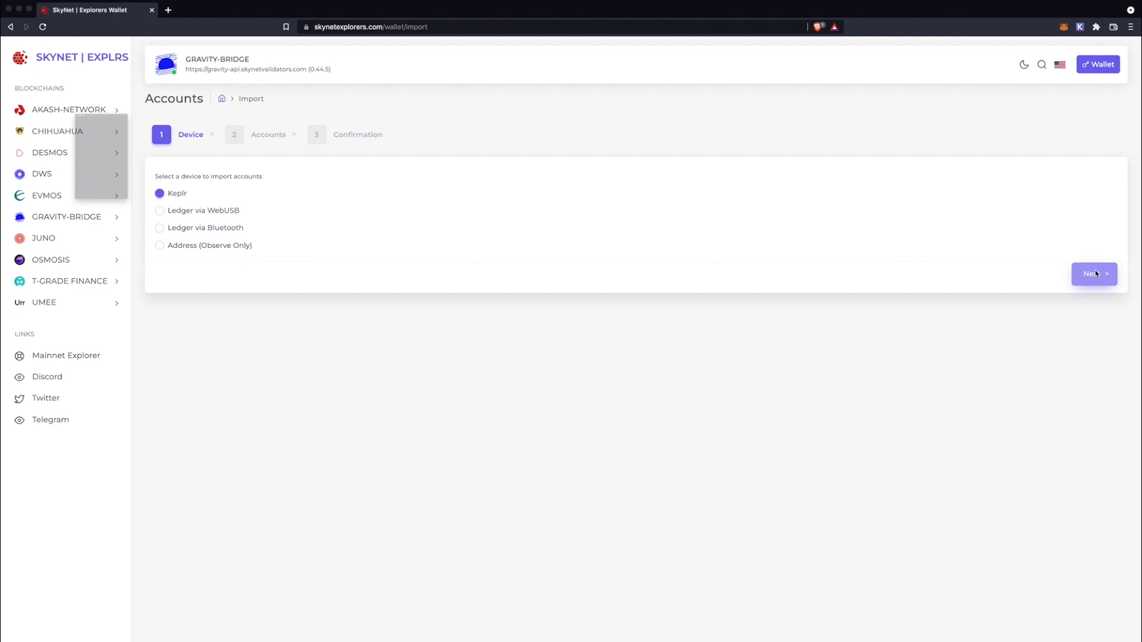
{"action": "left_click", "coordinate": [1094, 274]}
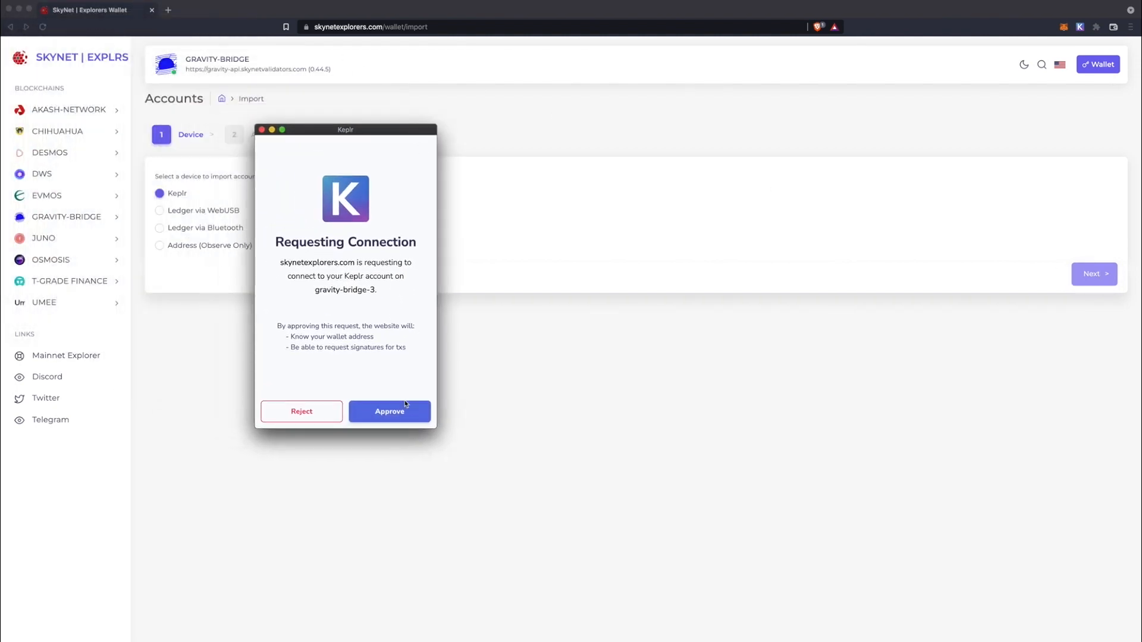
{"action": "left_click", "coordinate": [390, 411]}
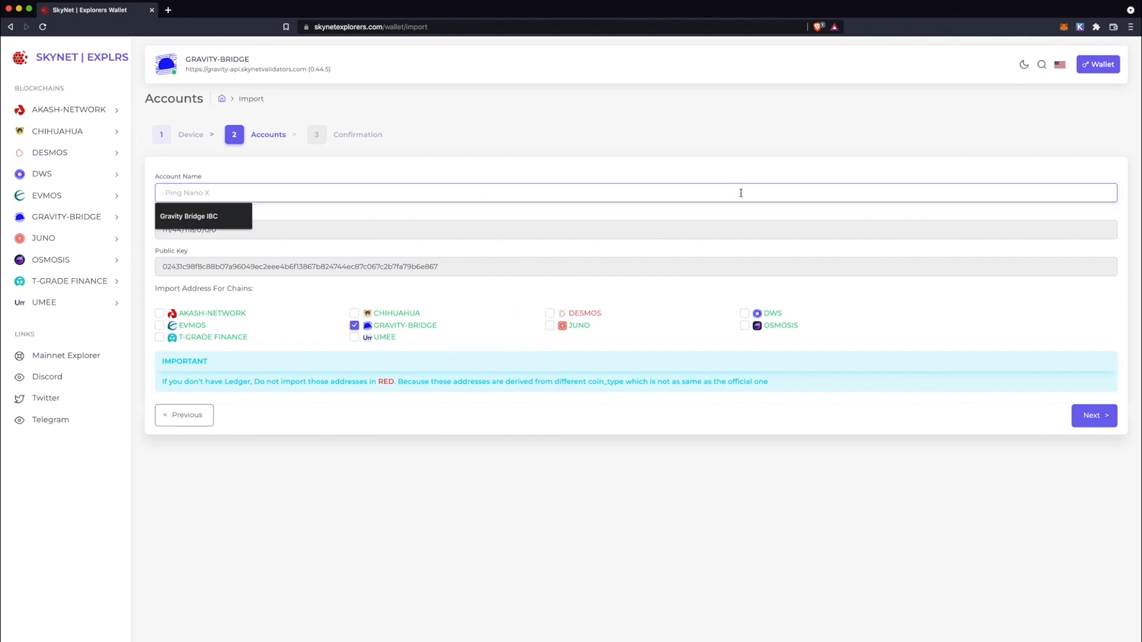
- Name the imported address 'Gravity Bridge IBC' and save it
{"action": "type", "text": "Gravity"}
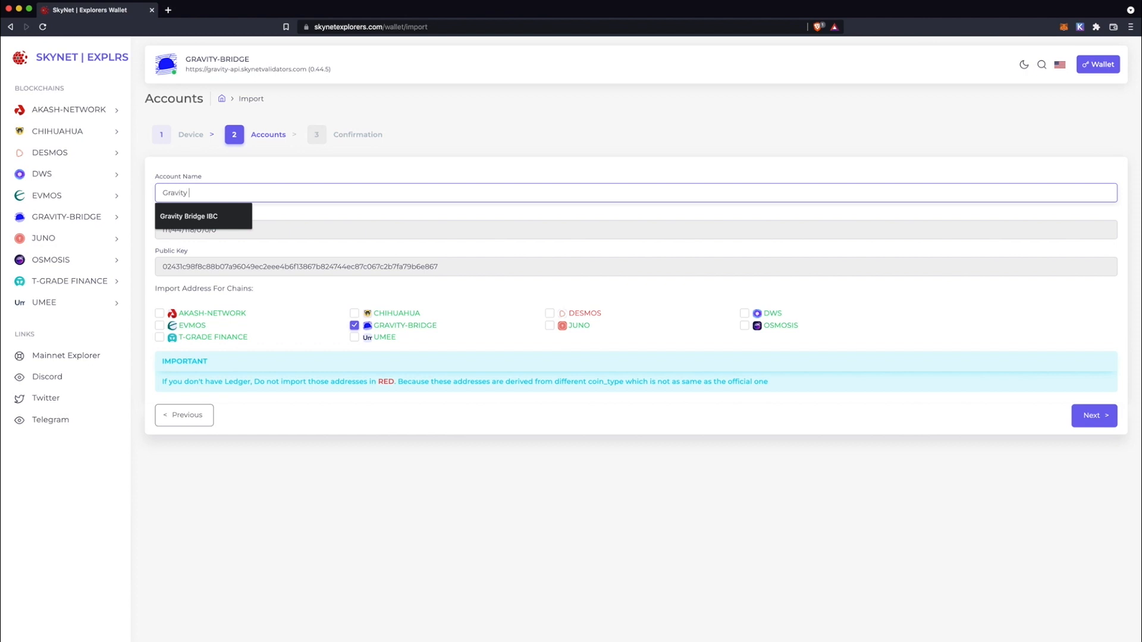
{"action": "left_click", "coordinate": [188, 215]}
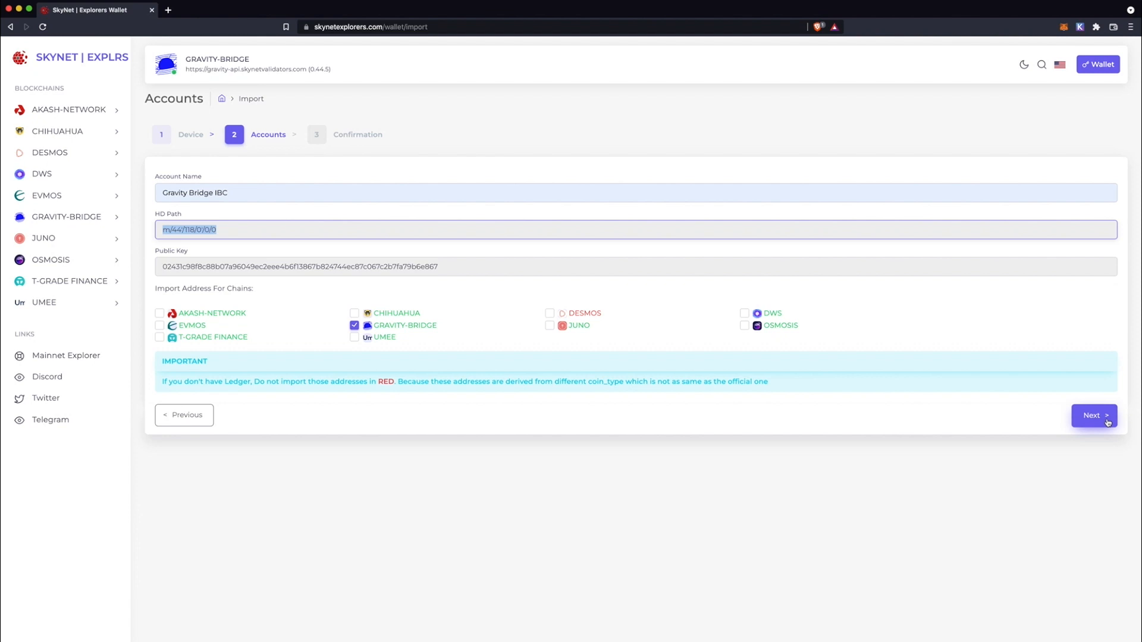
{"action": "left_click", "coordinate": [1095, 415]}
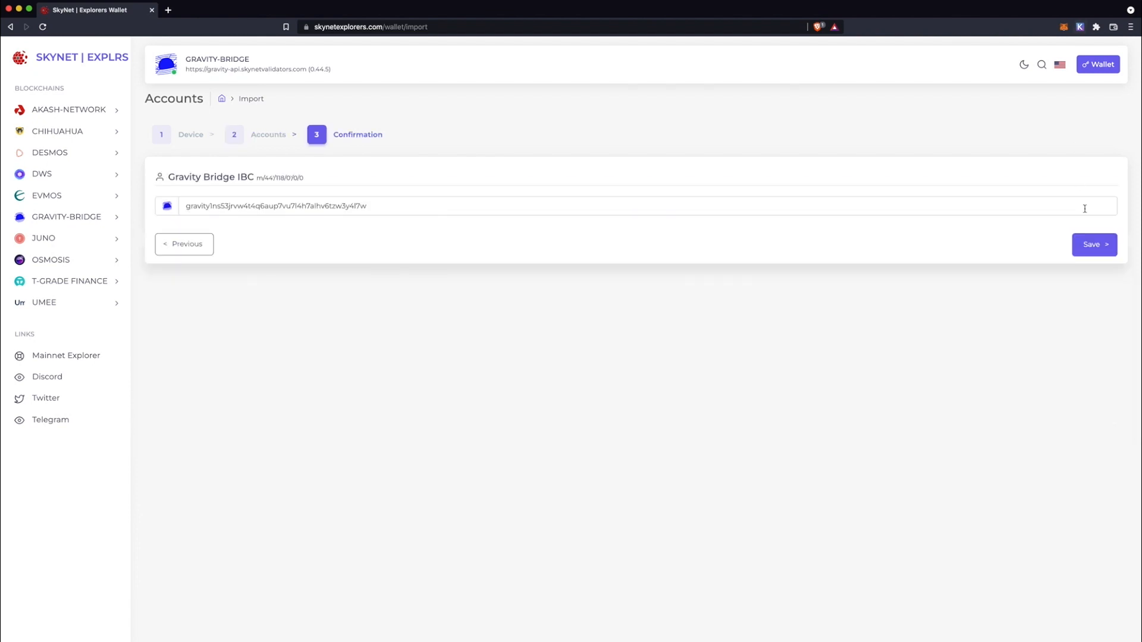
{"action": "left_click", "coordinate": [1094, 245]}
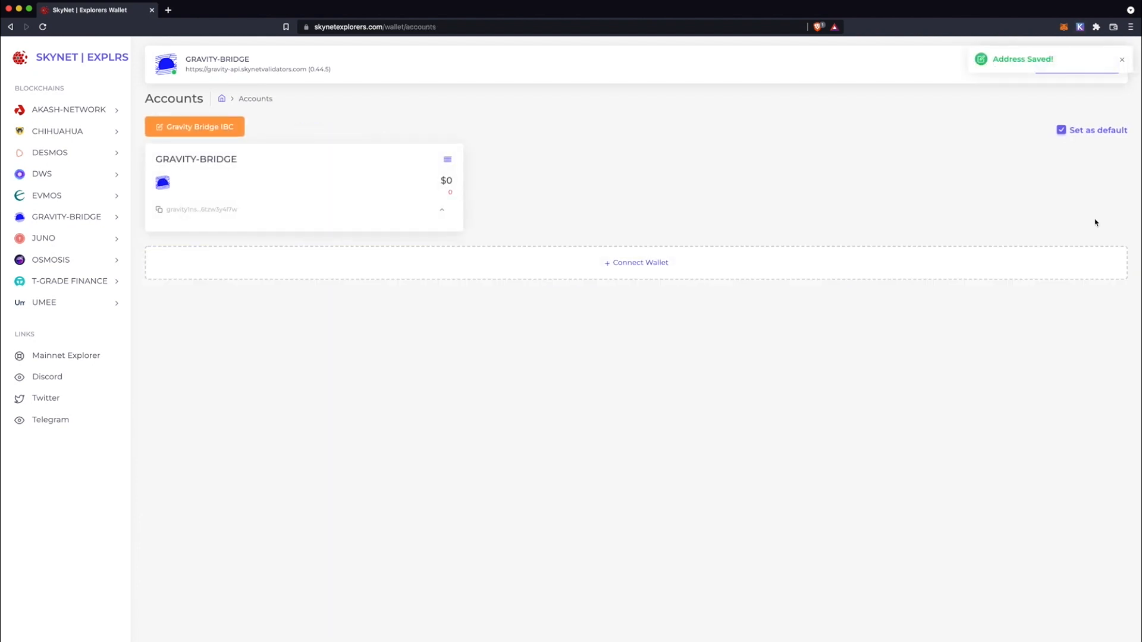
- View the Gravity Bridge IBC account's detail page with its 26 GRAVITON balance
{"action": "left_click", "coordinate": [447, 160]}
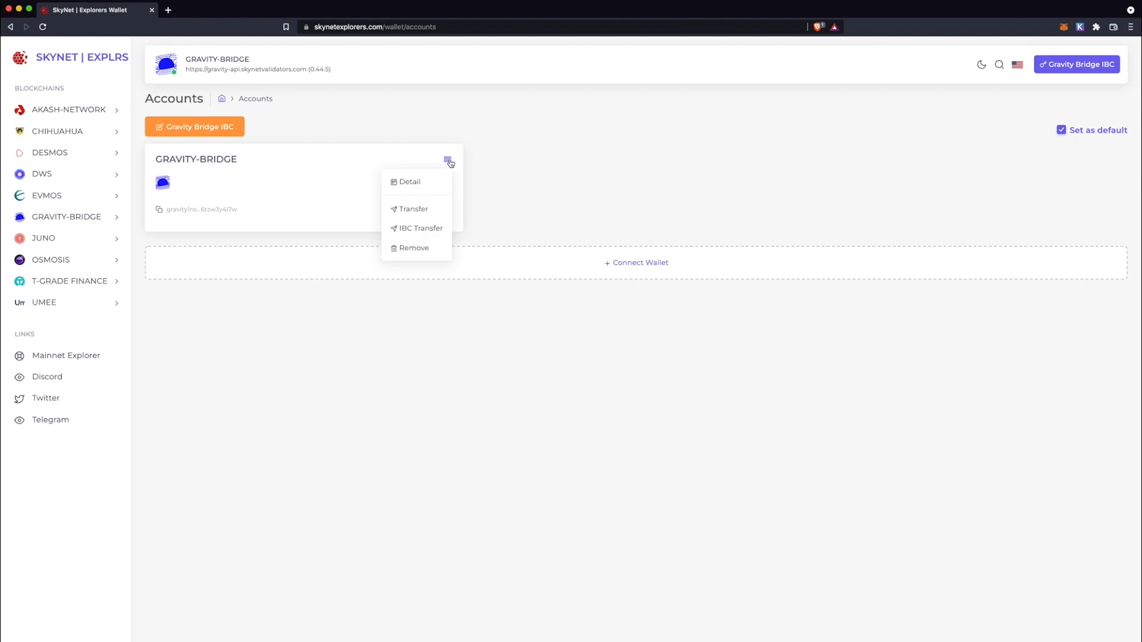
{"action": "mouse_move", "coordinate": [440, 212]}
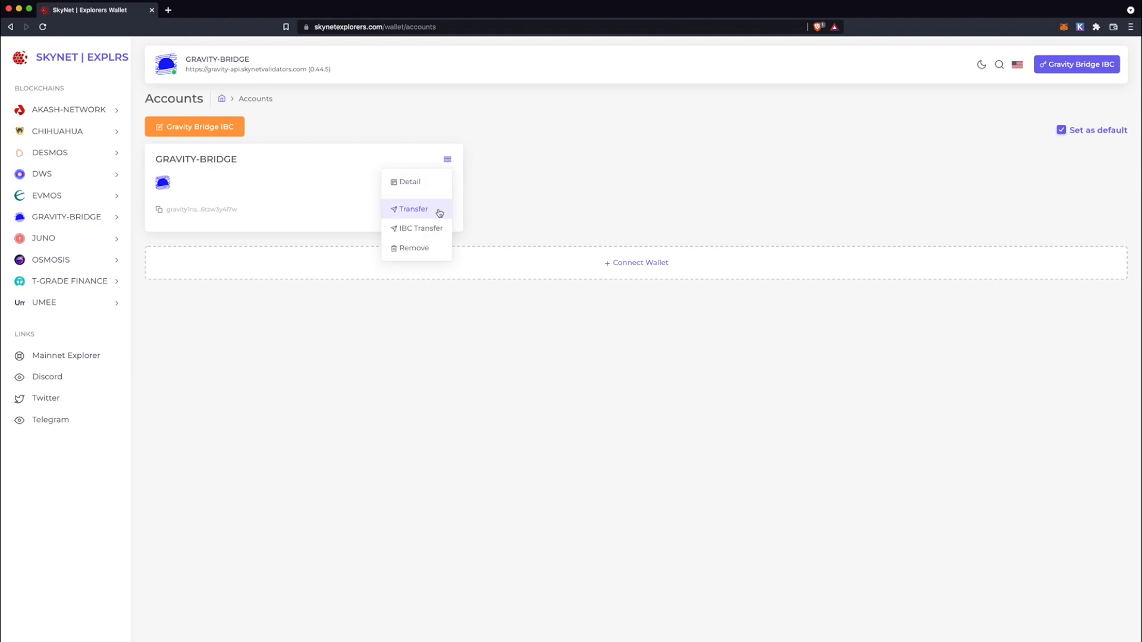
{"action": "mouse_move", "coordinate": [440, 253]}
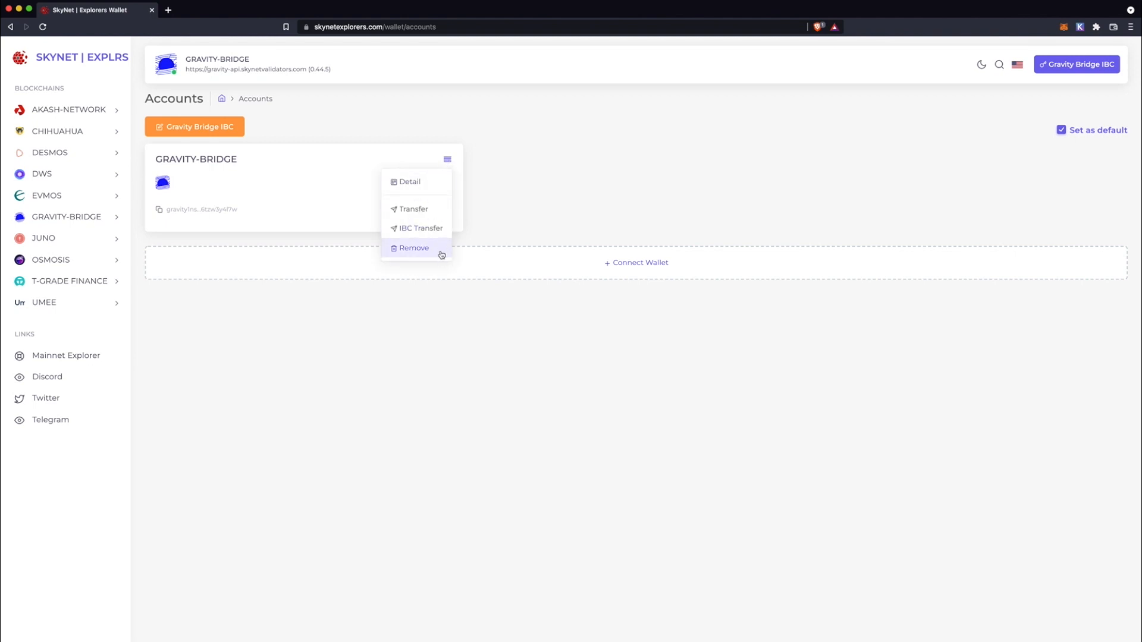
{"action": "left_click", "coordinate": [407, 181]}
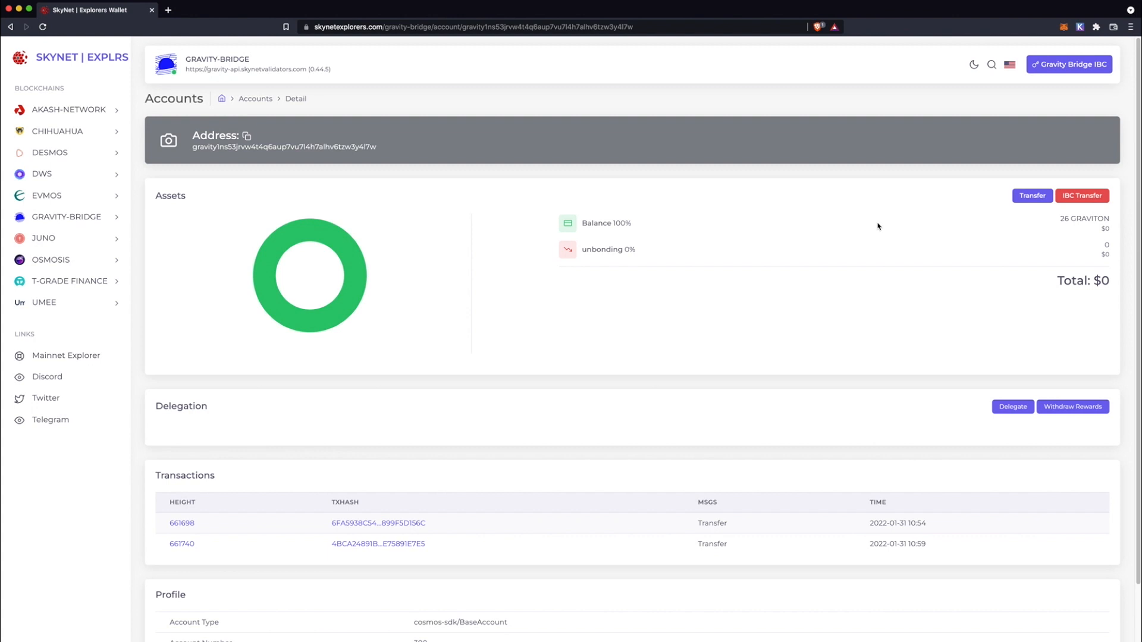
{"action": "mouse_move", "coordinate": [1016, 217]}
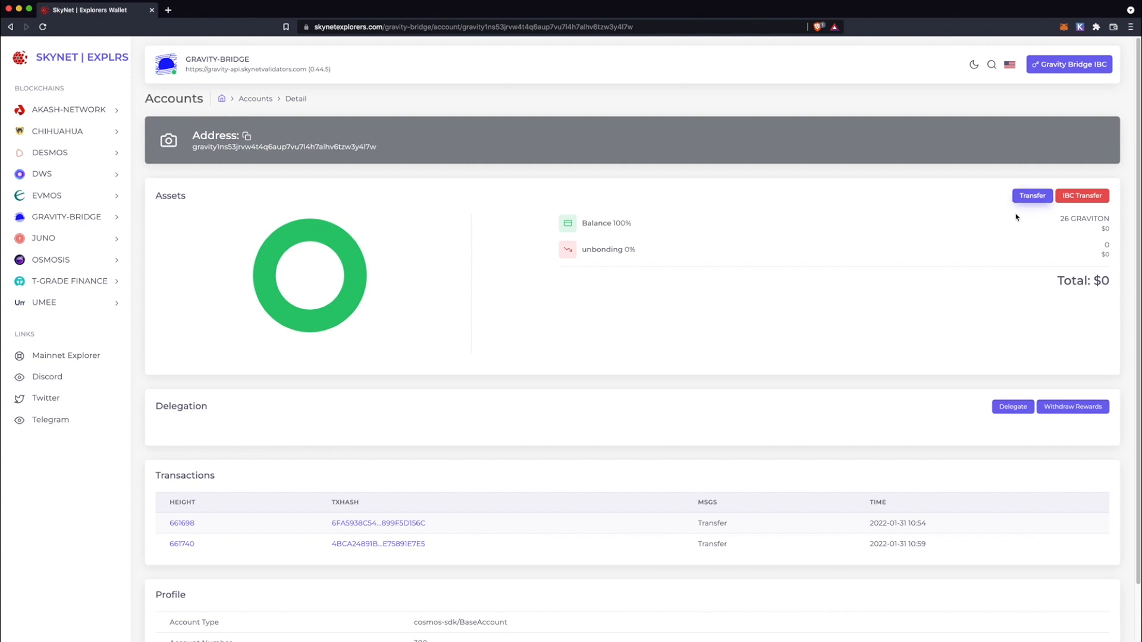
- Set up an IBC transfer of 1 GRAVITON over transfer/channel-10 to osmosis-1, then start a new tab
{"action": "left_click", "coordinate": [1083, 195]}
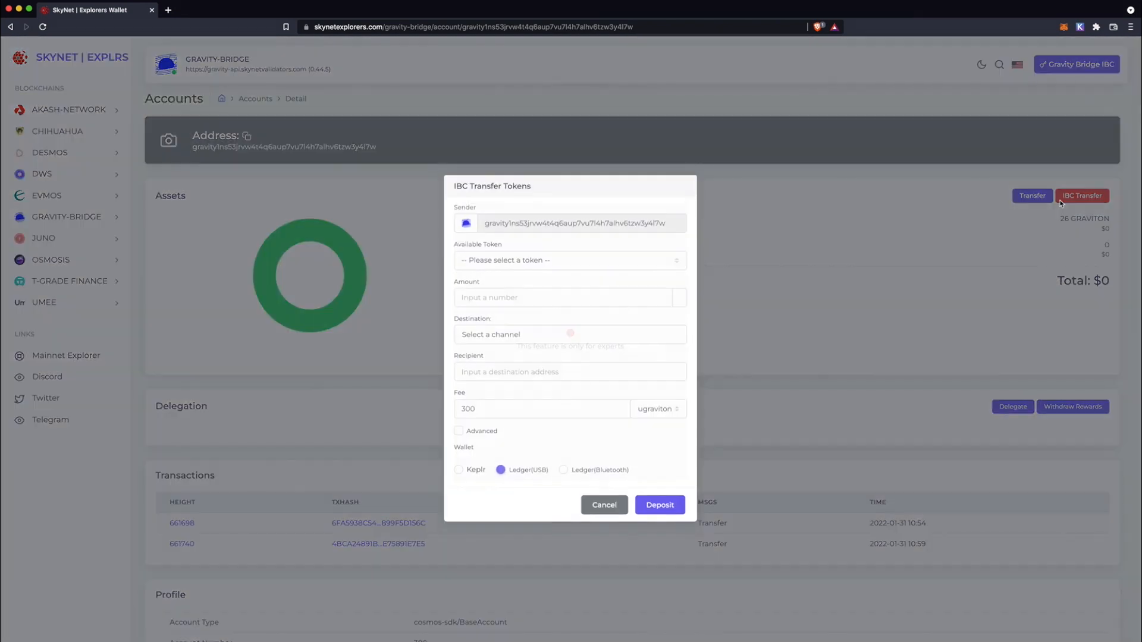
{"action": "left_click", "coordinate": [570, 261]}
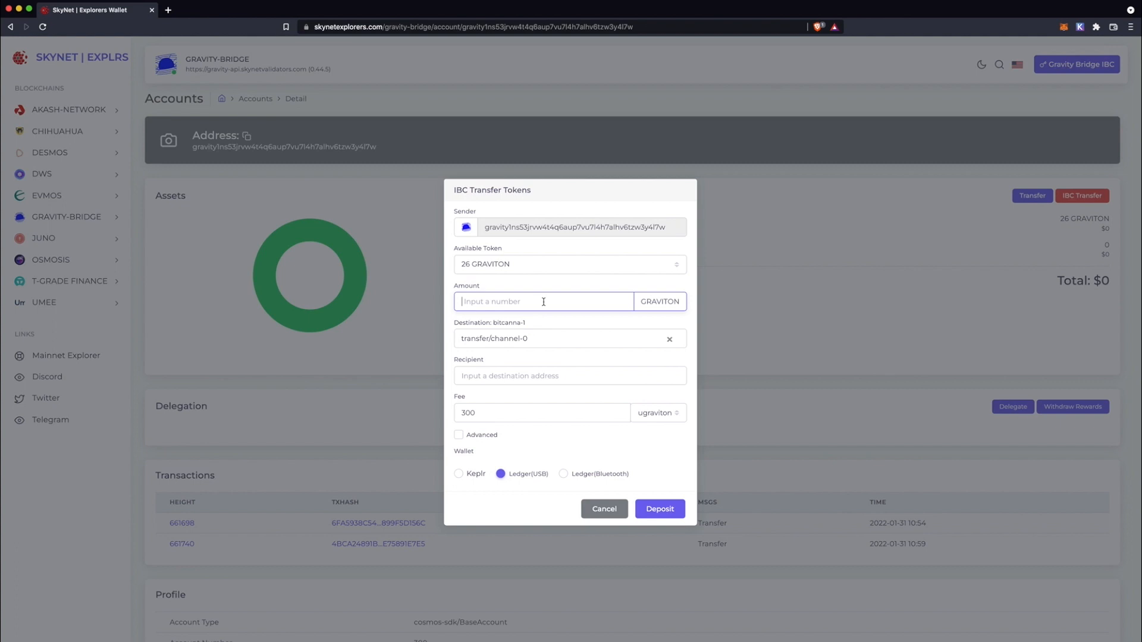
{"action": "type", "text": "1"}
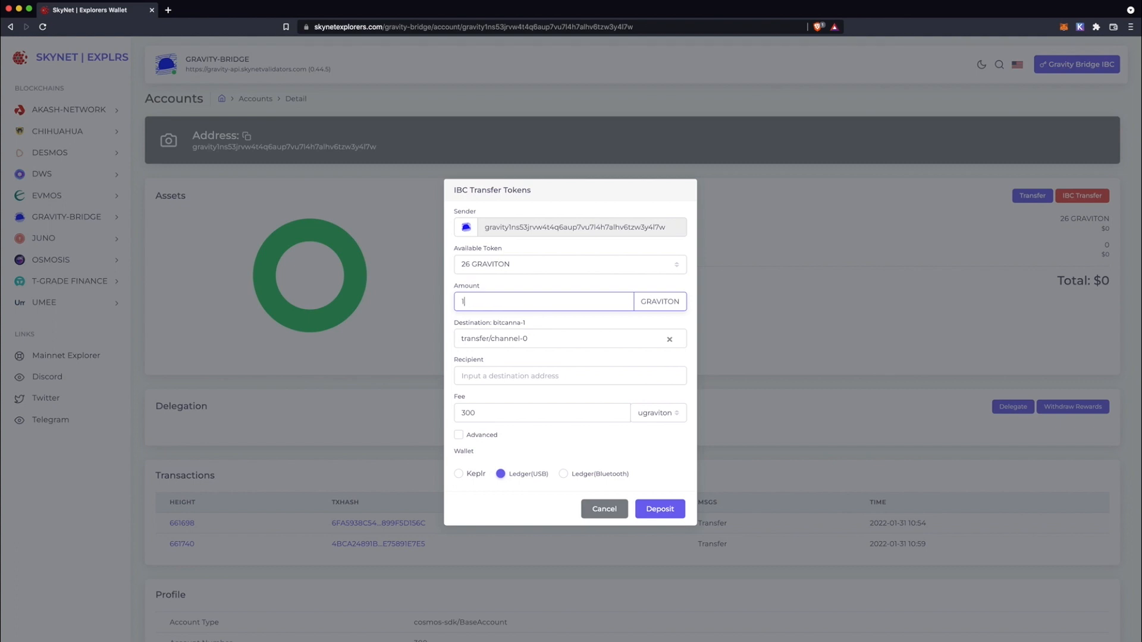
{"action": "left_click", "coordinate": [567, 338]}
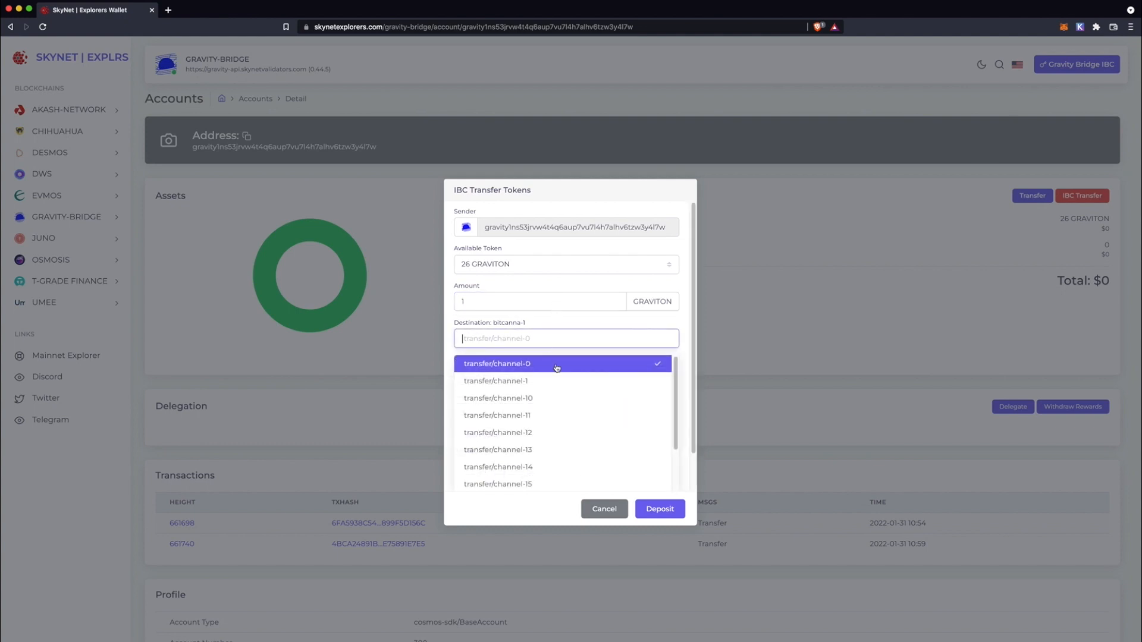
{"action": "mouse_move", "coordinate": [567, 406]}
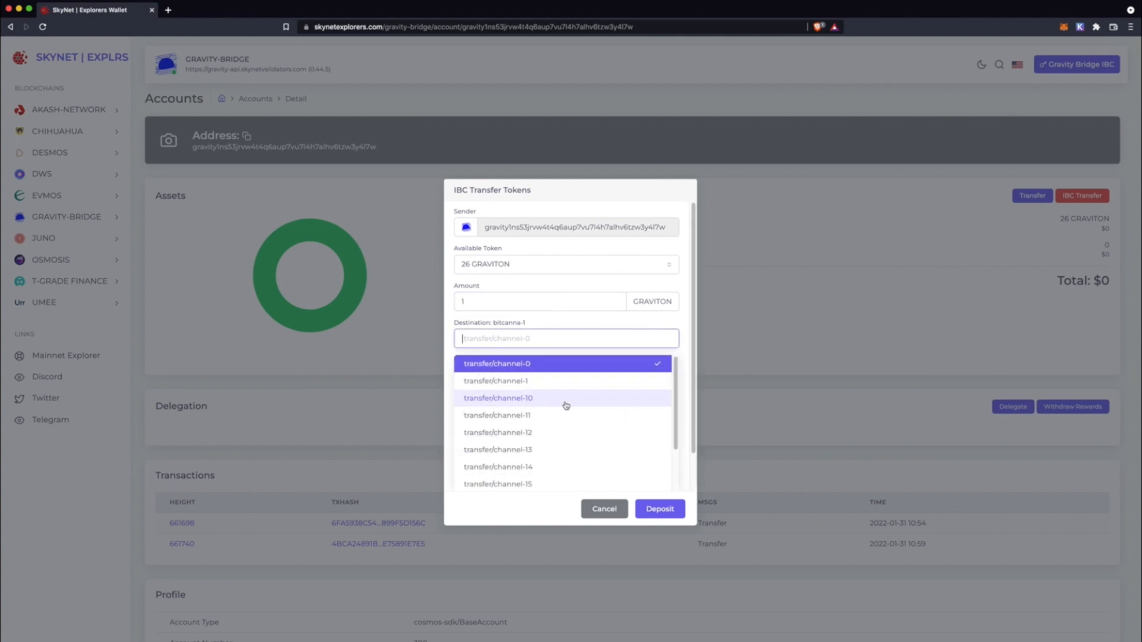
{"action": "left_click", "coordinate": [498, 397]}
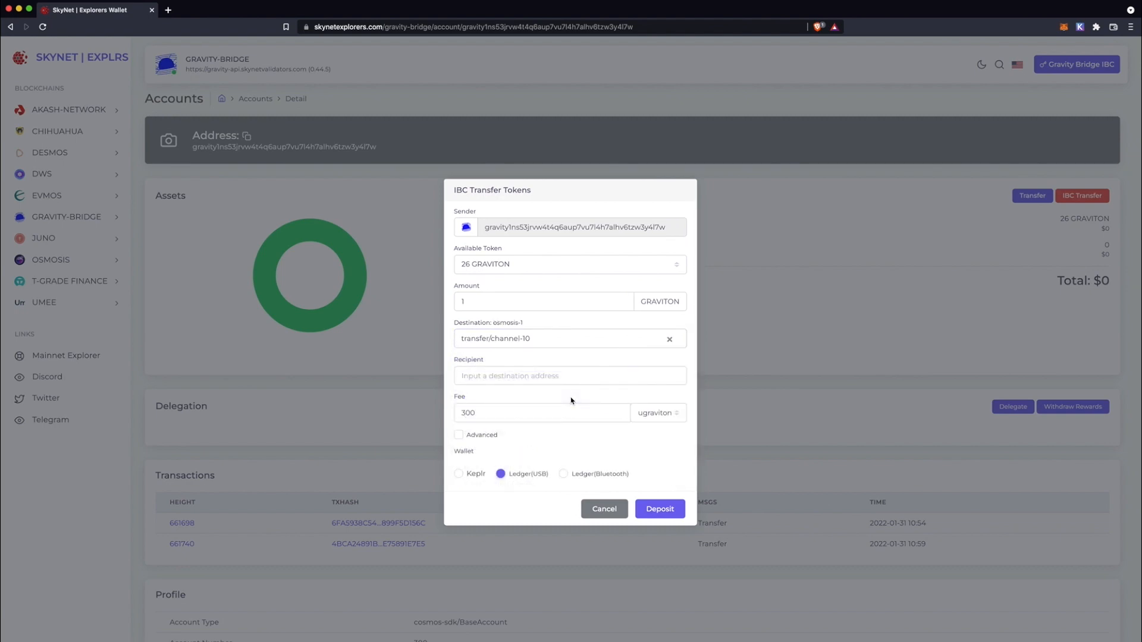
{"action": "mouse_move", "coordinate": [486, 329]}
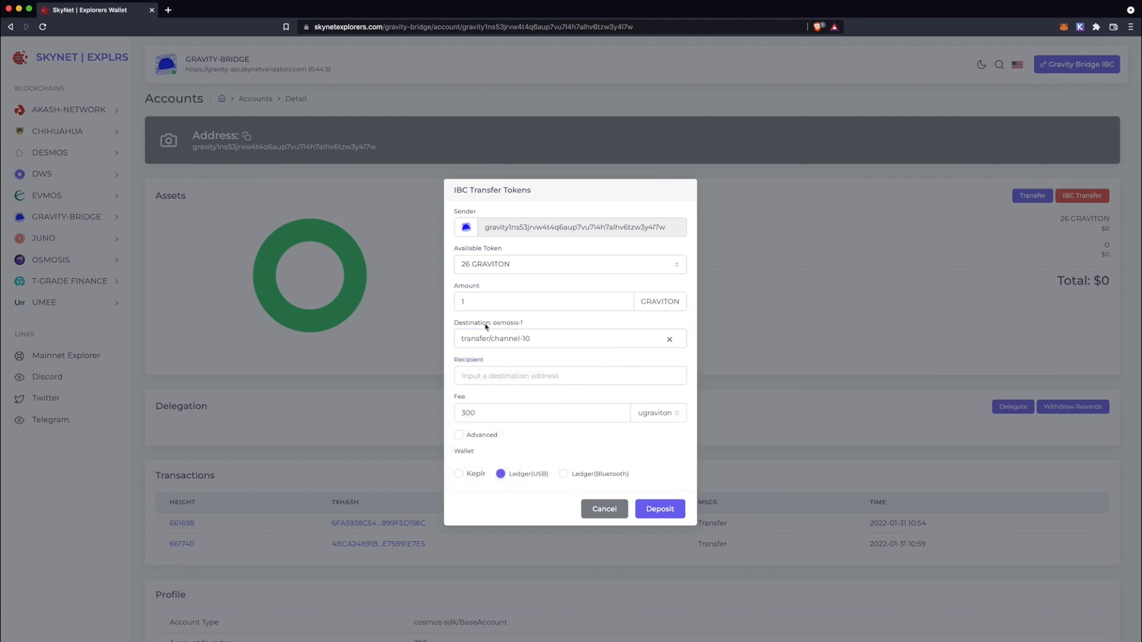
{"action": "left_click", "coordinate": [171, 9]}
{"action": "type", "text": "github.com/"}
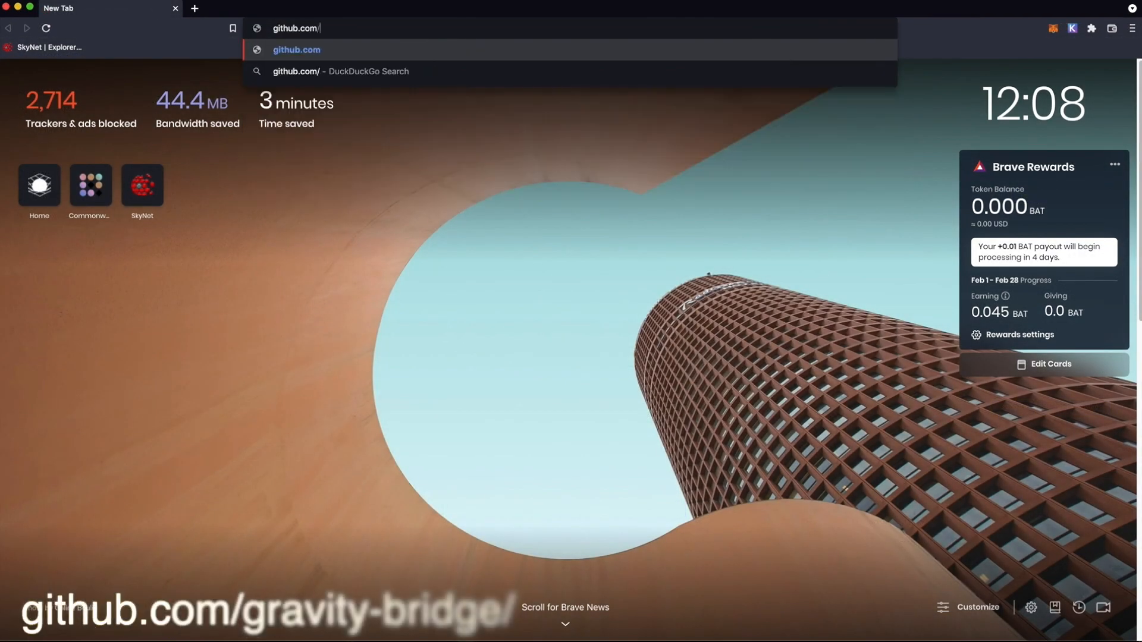
- Reach github.com/gravity-bridge's Gravity-Docs list_of_IBC_channels.md showing Osmosis on Channel-10
{"action": "type", "text": "gravity-bridge/"}
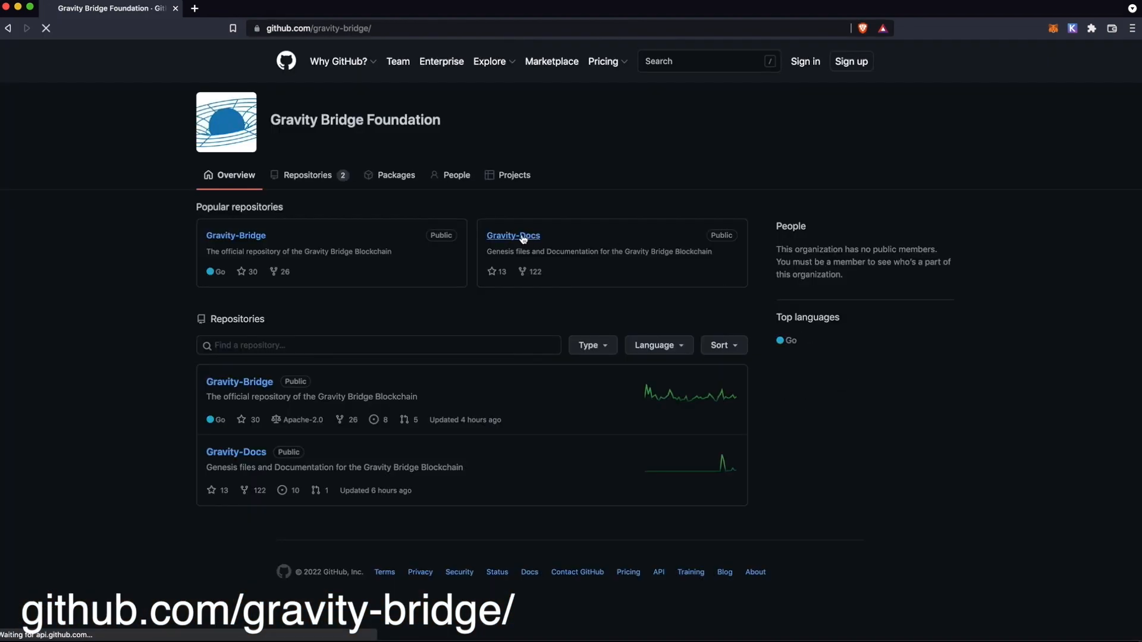
{"action": "left_click", "coordinate": [513, 236]}
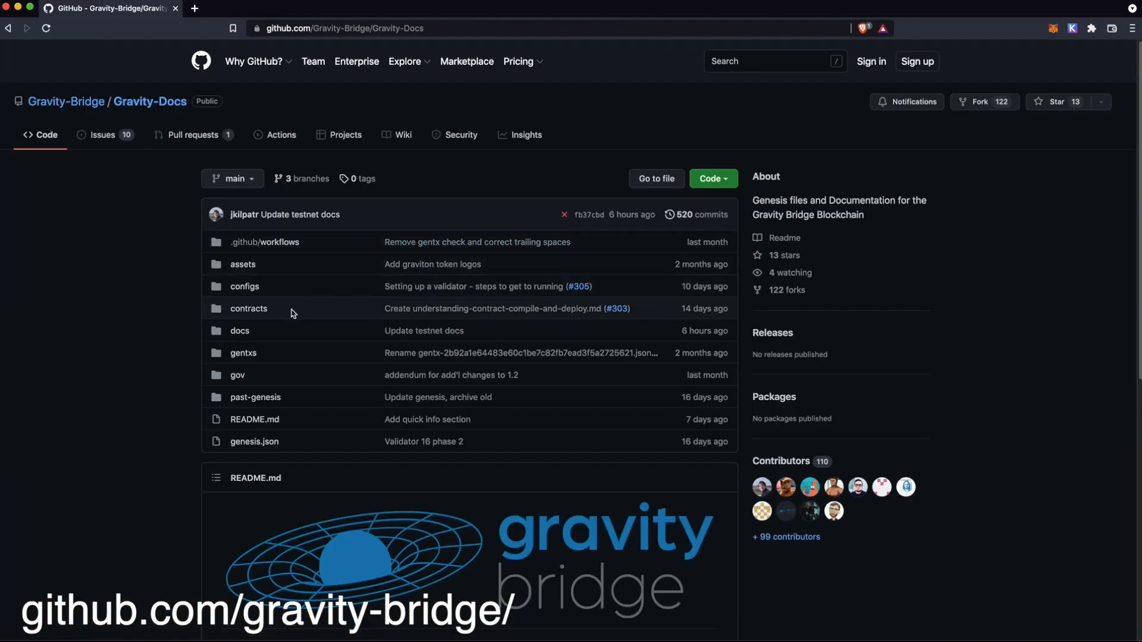
{"action": "left_click", "coordinate": [240, 331]}
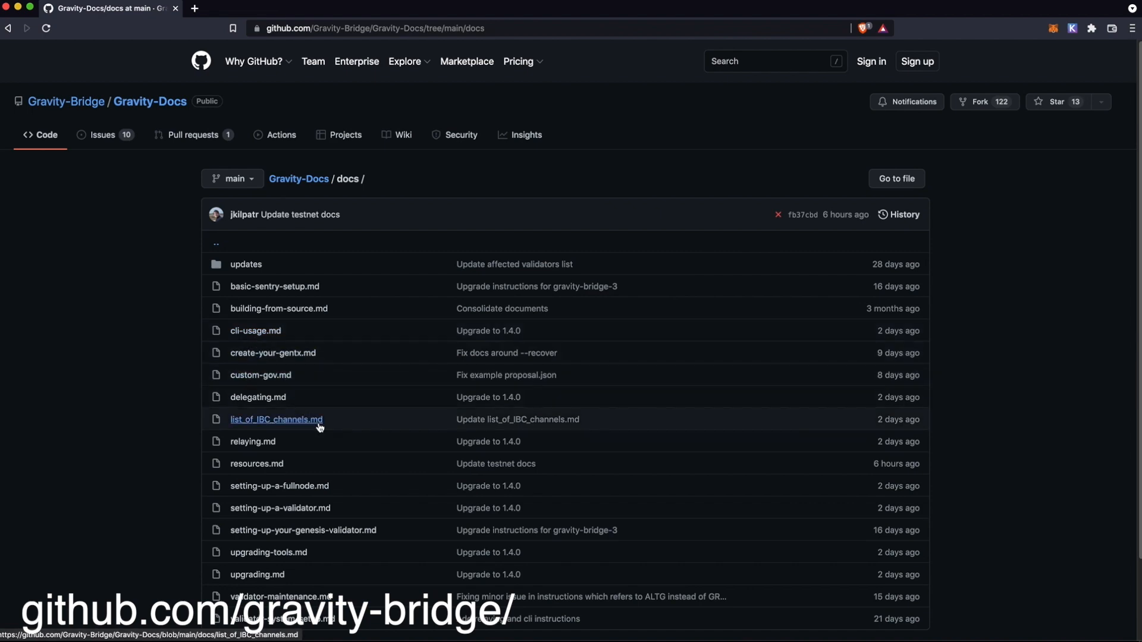
{"action": "left_click", "coordinate": [276, 419]}
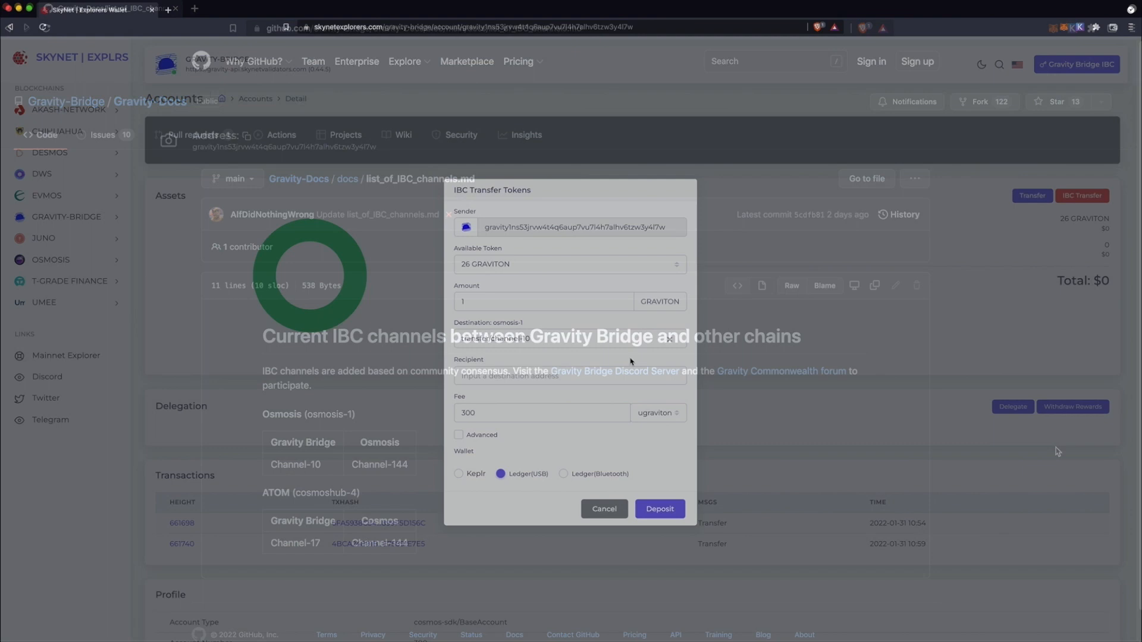
{"action": "left_click", "coordinate": [570, 376]}
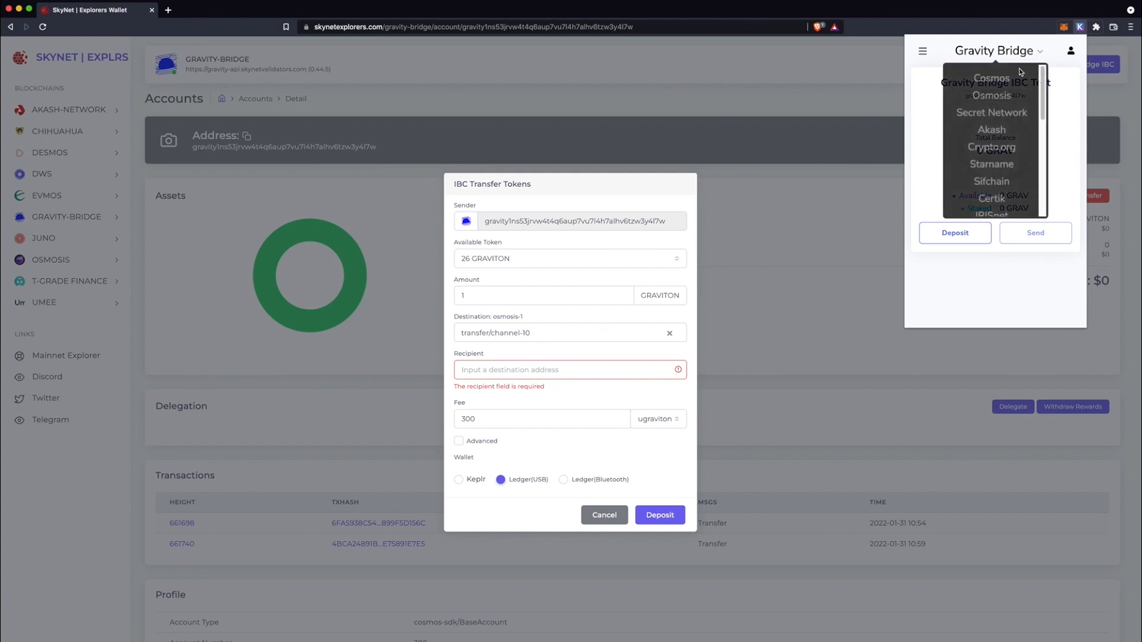
{"action": "left_click", "coordinate": [990, 95]}
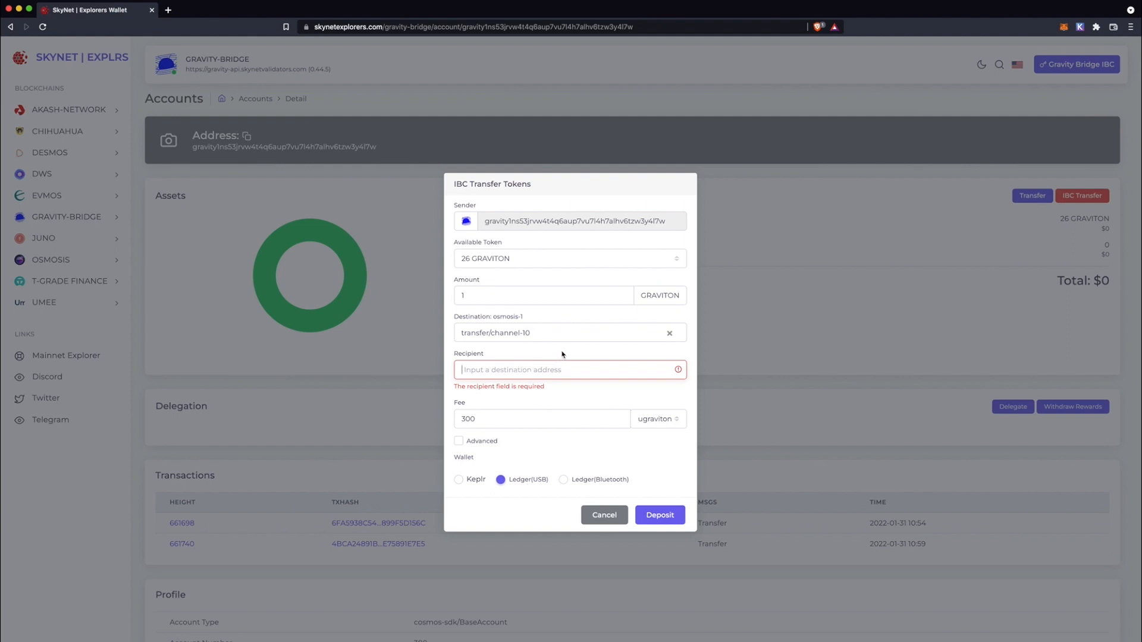
{"action": "type", "text": "osmo1ns53jrvw4t4q6aup7vu7l4h7alhv6tzwa05hd5"}
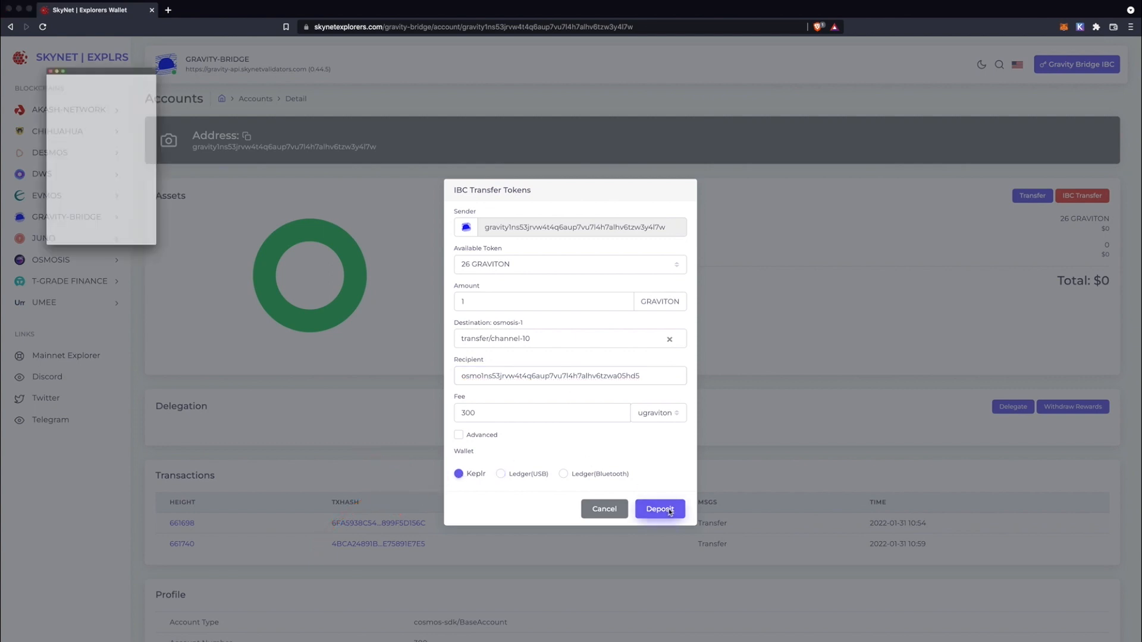
- Submit and approve the 1 GRAVITON transfer, then check the Osmosis account in Keplr
{"action": "left_click", "coordinate": [659, 509]}
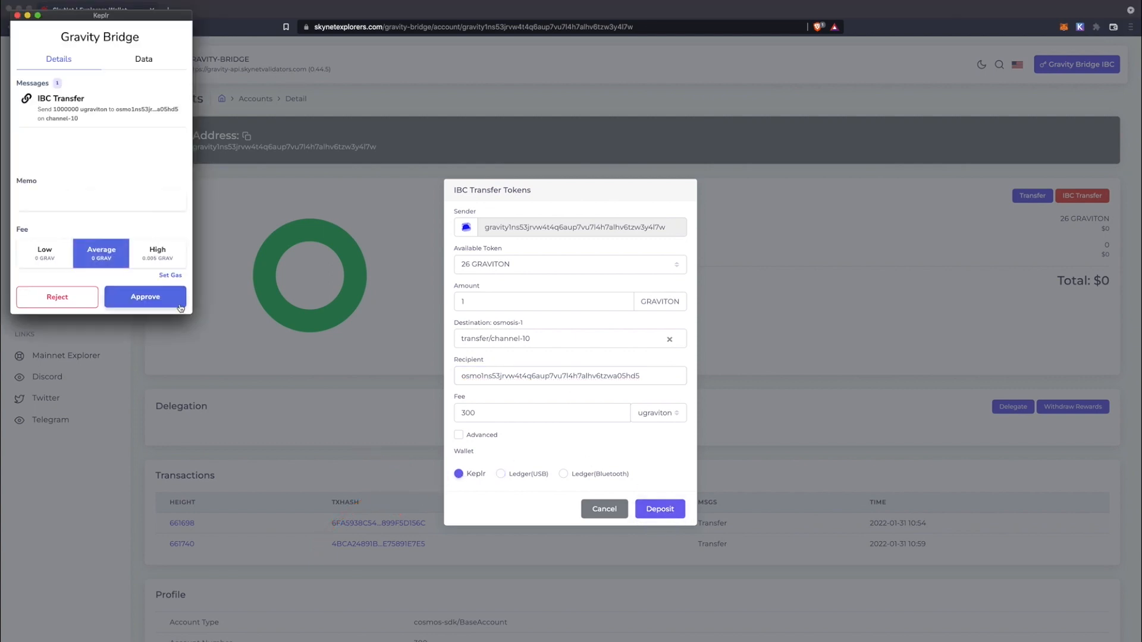
{"action": "left_click", "coordinate": [145, 298]}
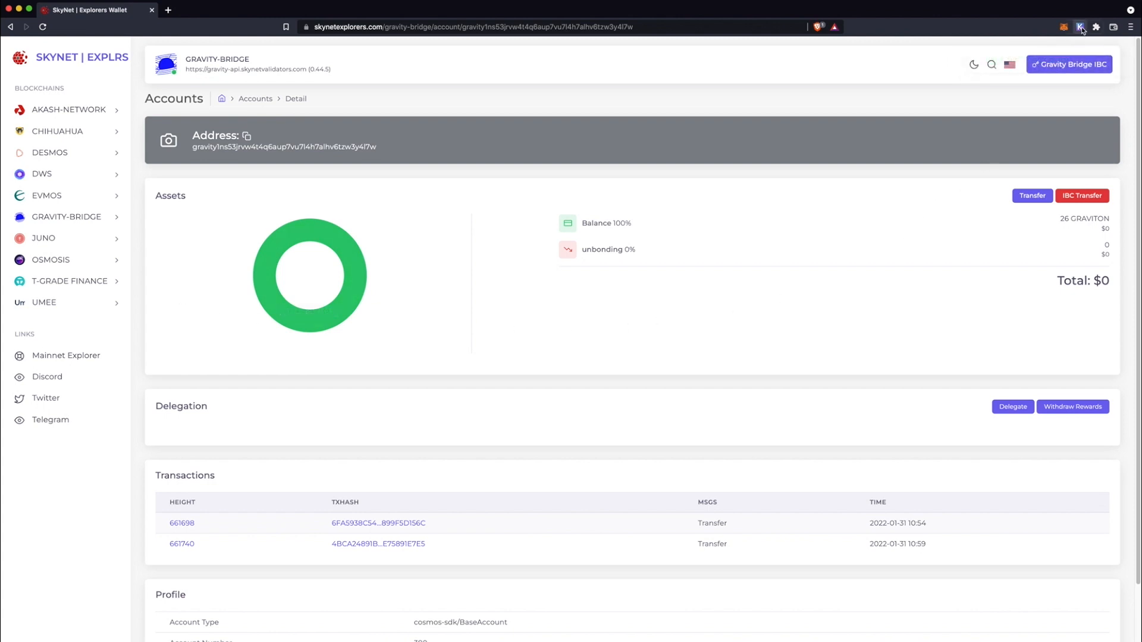
{"action": "left_click", "coordinate": [1075, 26]}
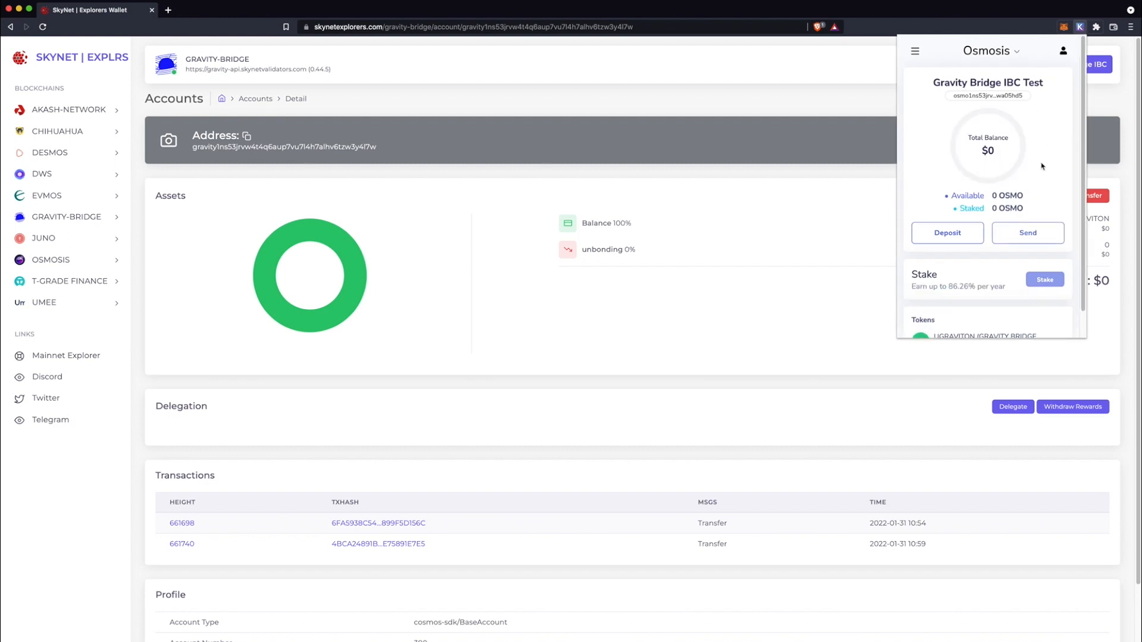